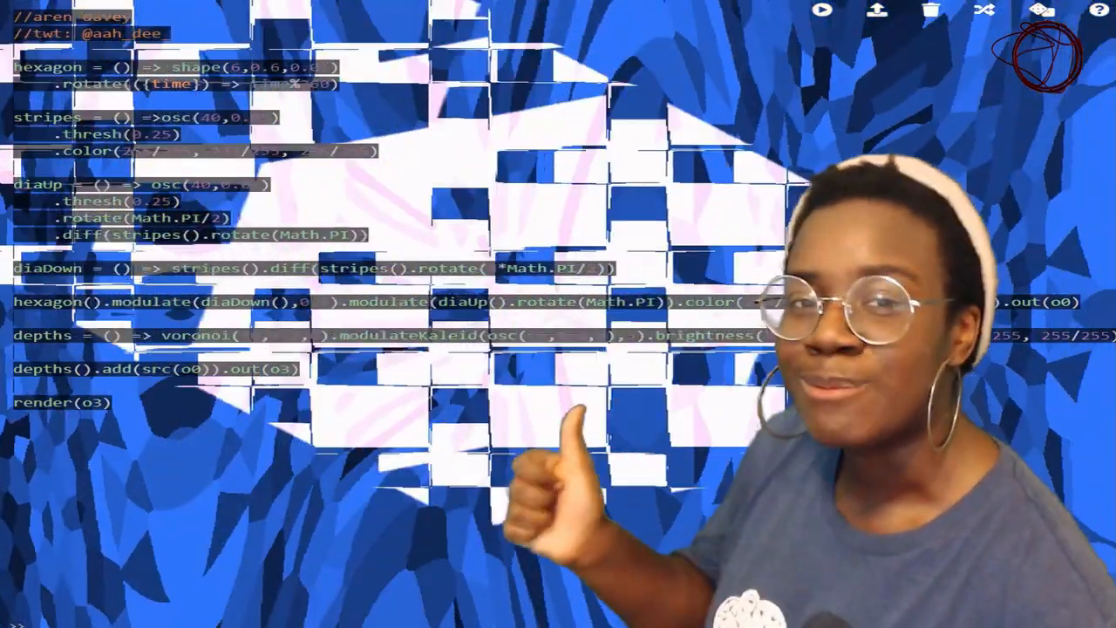
# - Dismiss the Hydra welcome window so the live voronoi sketch fills the editor
pyautogui.click(1095, 10)
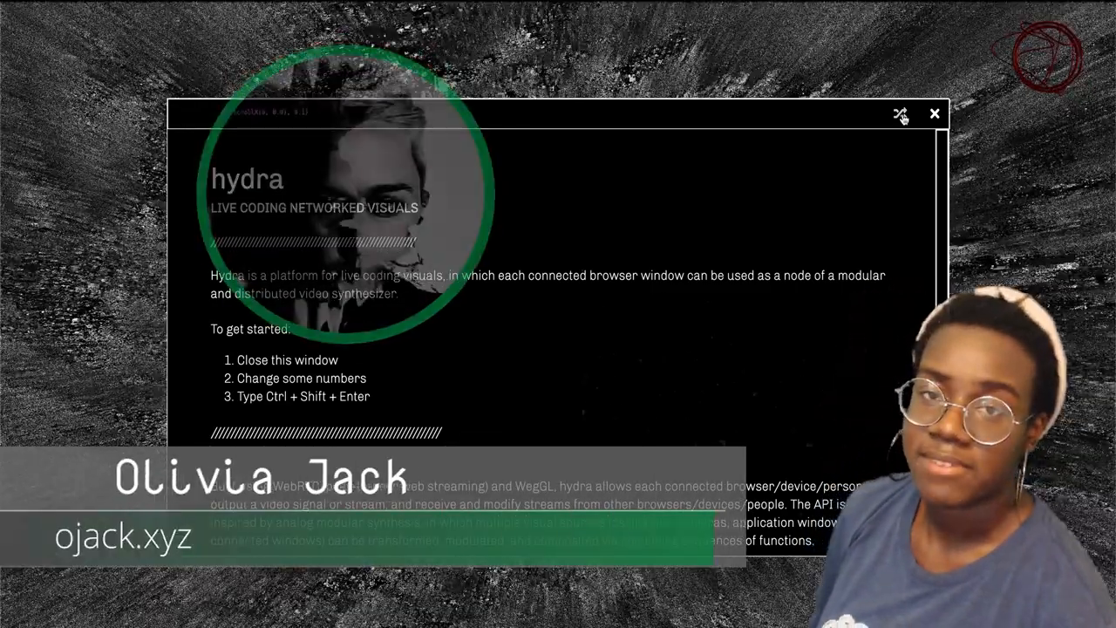
pyautogui.click(900, 115)
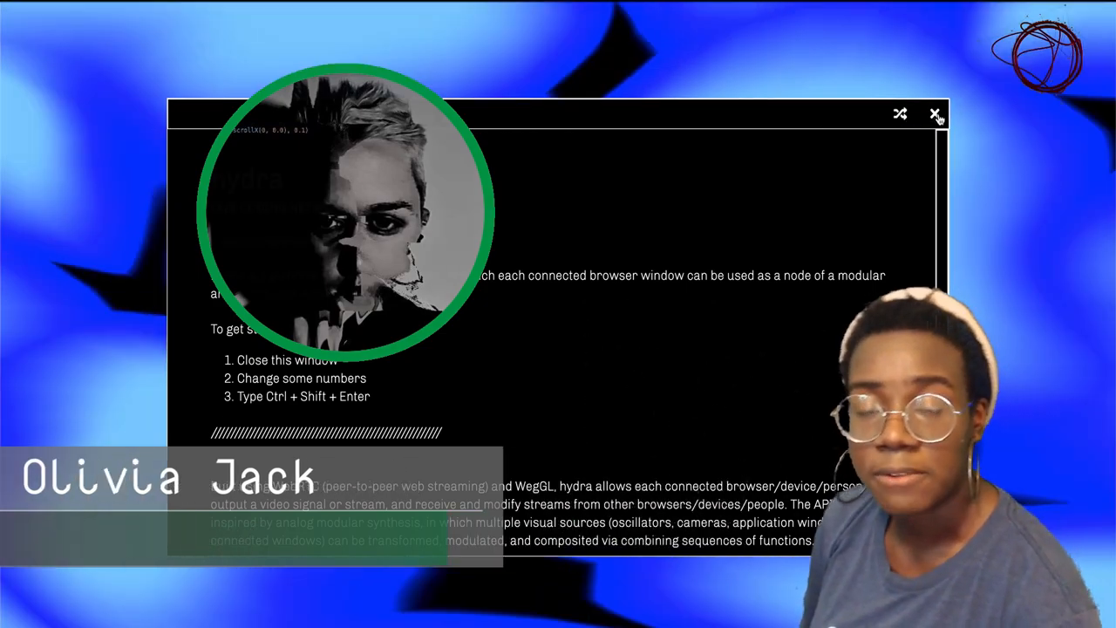
pyautogui.click(933, 113)
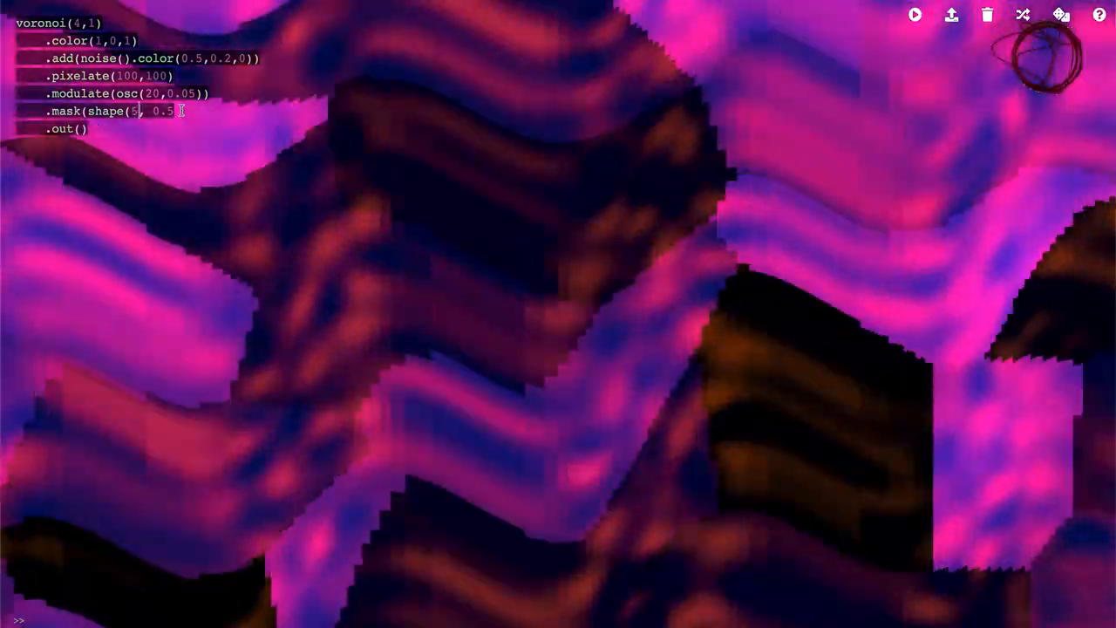
# - Extend the shape mask with .rotate((time) => time%360) and .scale((time) => Math.sin(time/5)*0.6)
pyautogui.write(', 0.3).rotate())')
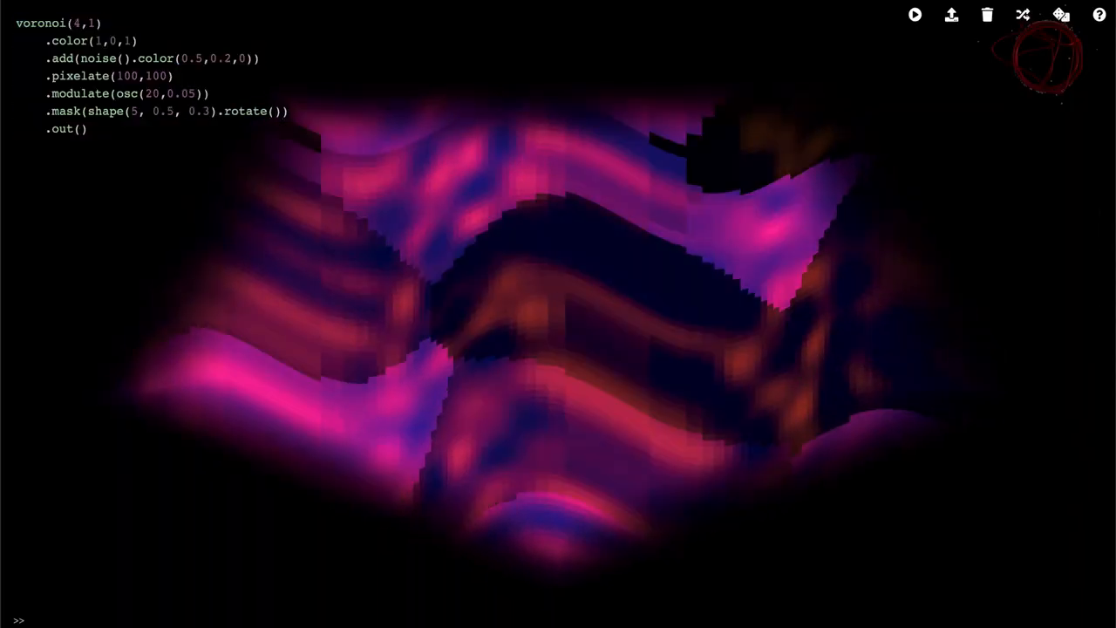
pyautogui.write('({time}) => time')
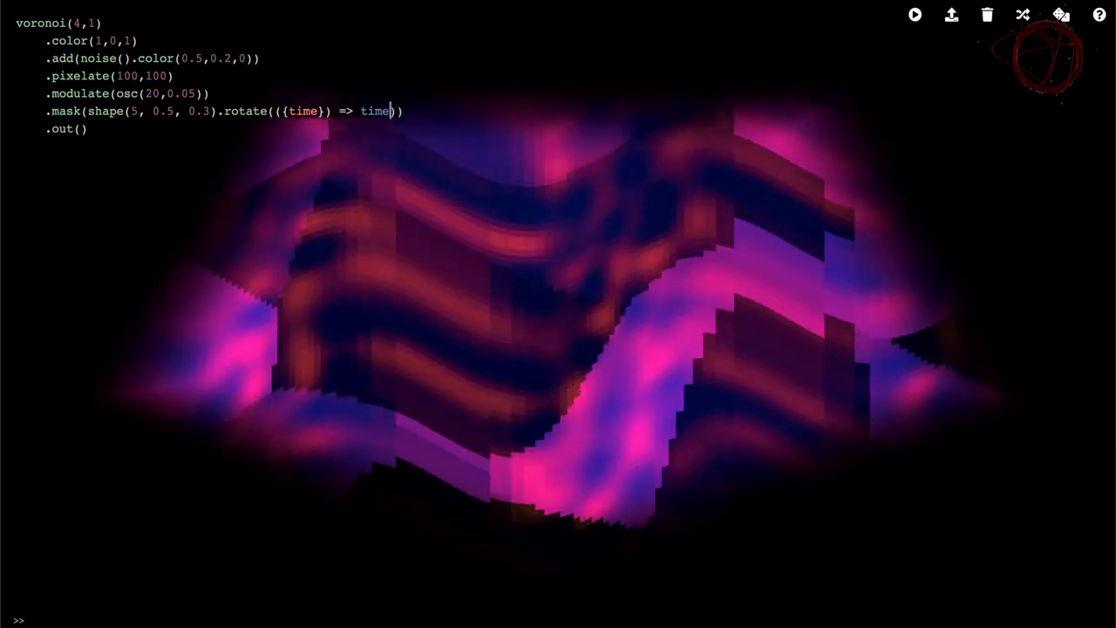
pyautogui.write('%360')
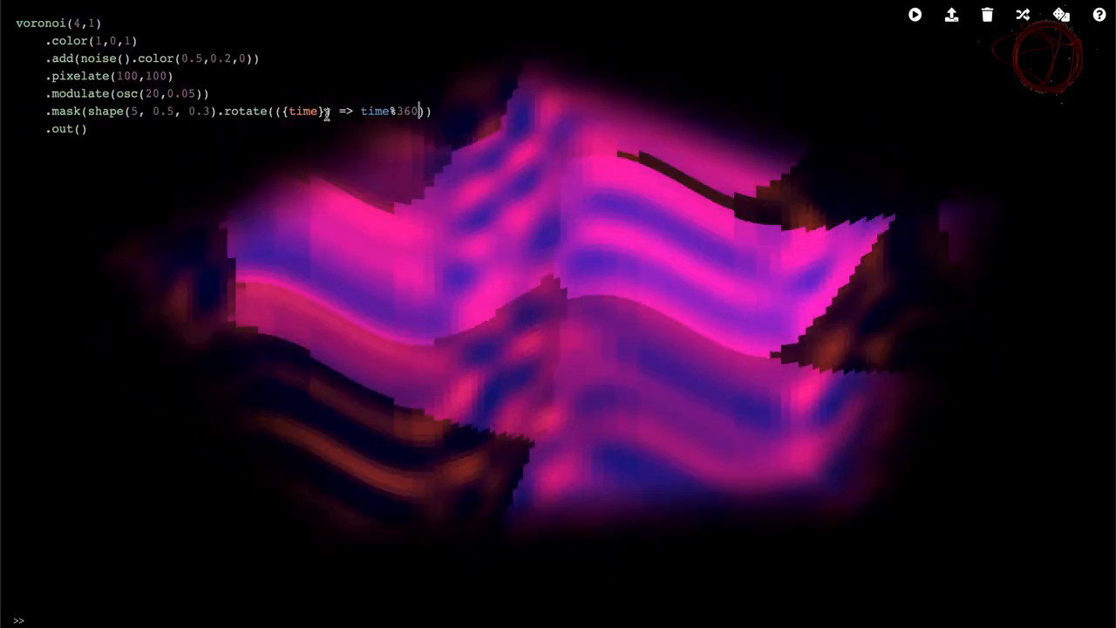
pyautogui.write('.scale(')
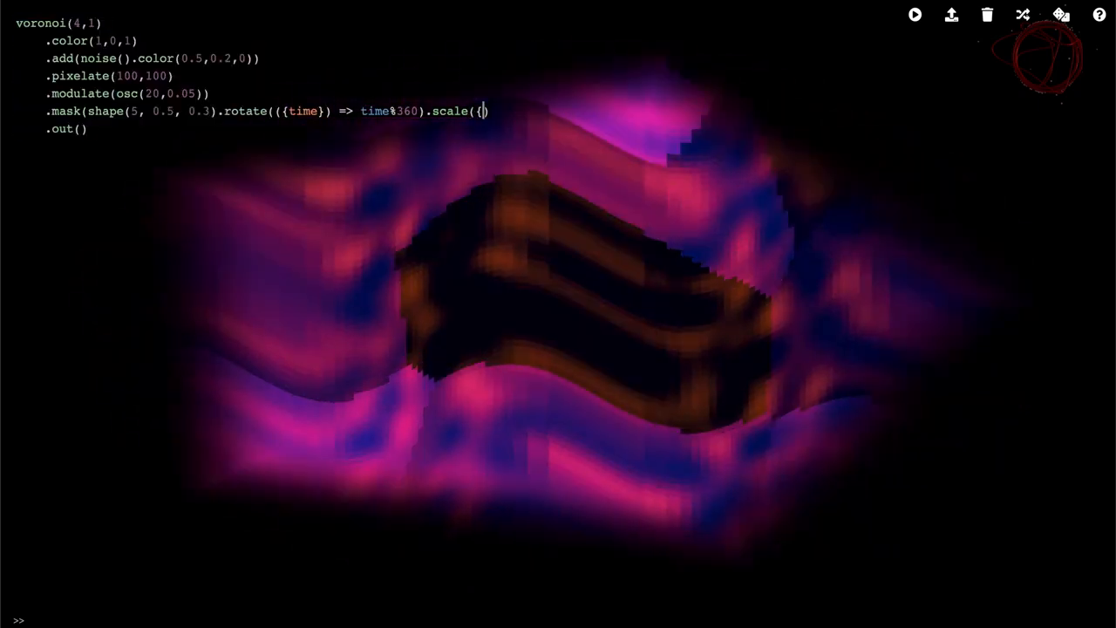
pyautogui.write('{time}) => Math)')
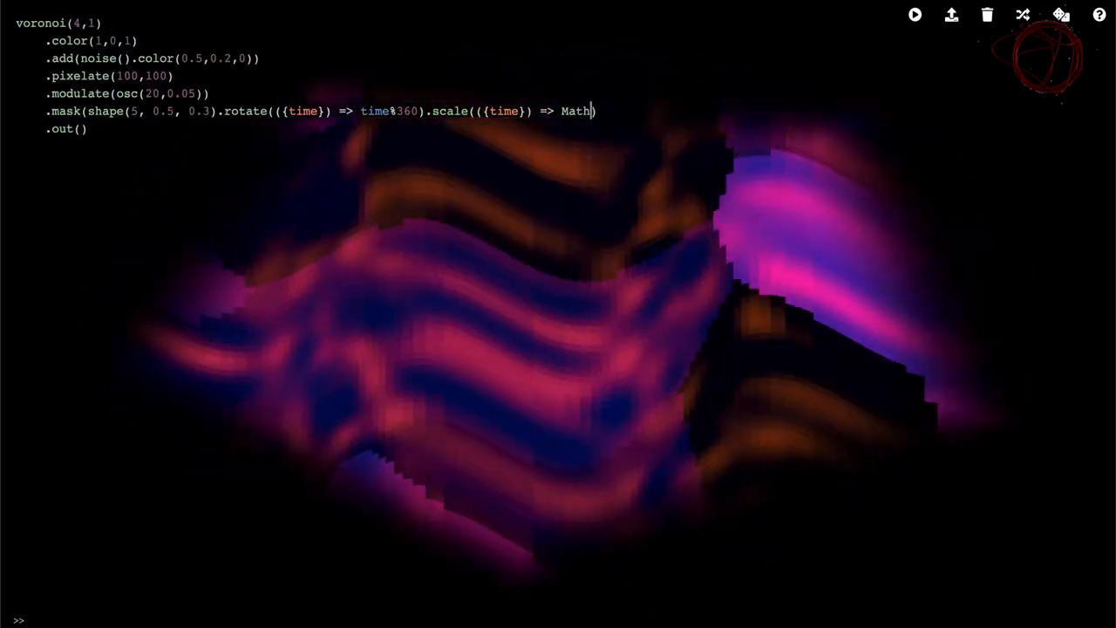
pyautogui.write('.sin(time/5)*0m6')
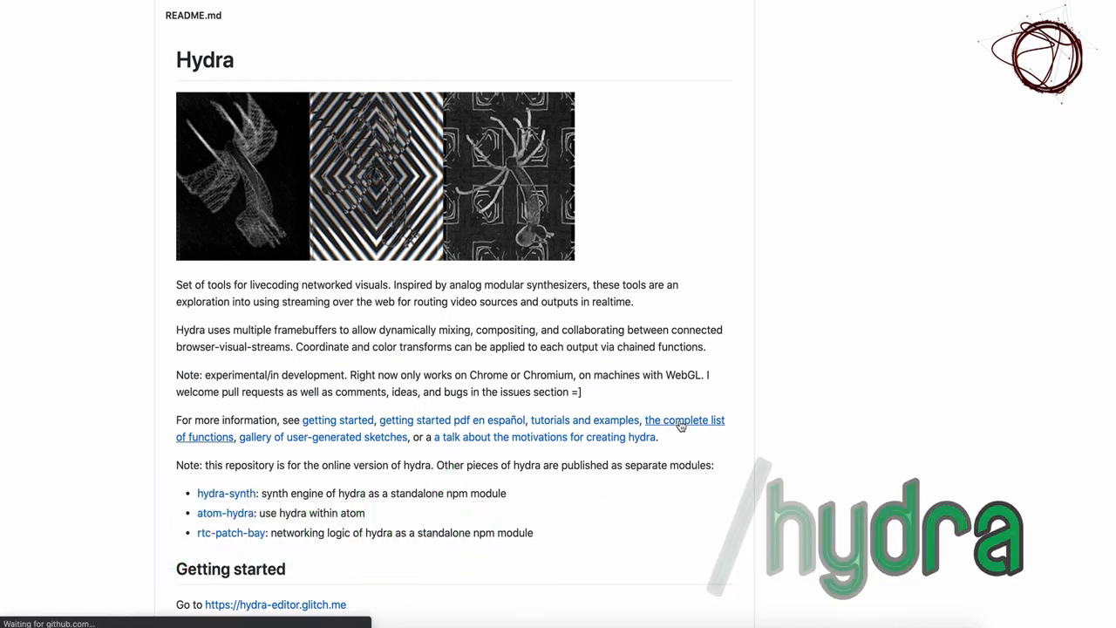
# - Browse the GitHub functions reference down to the pixelate and repeat entries
pyautogui.click(691, 421)
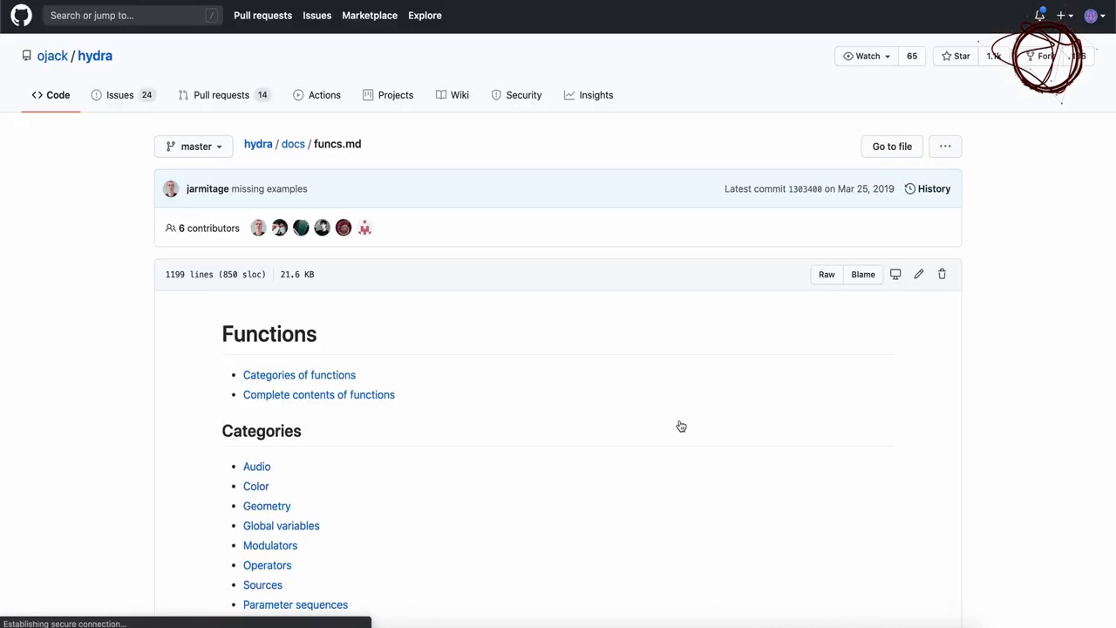
pyautogui.scroll(-3)
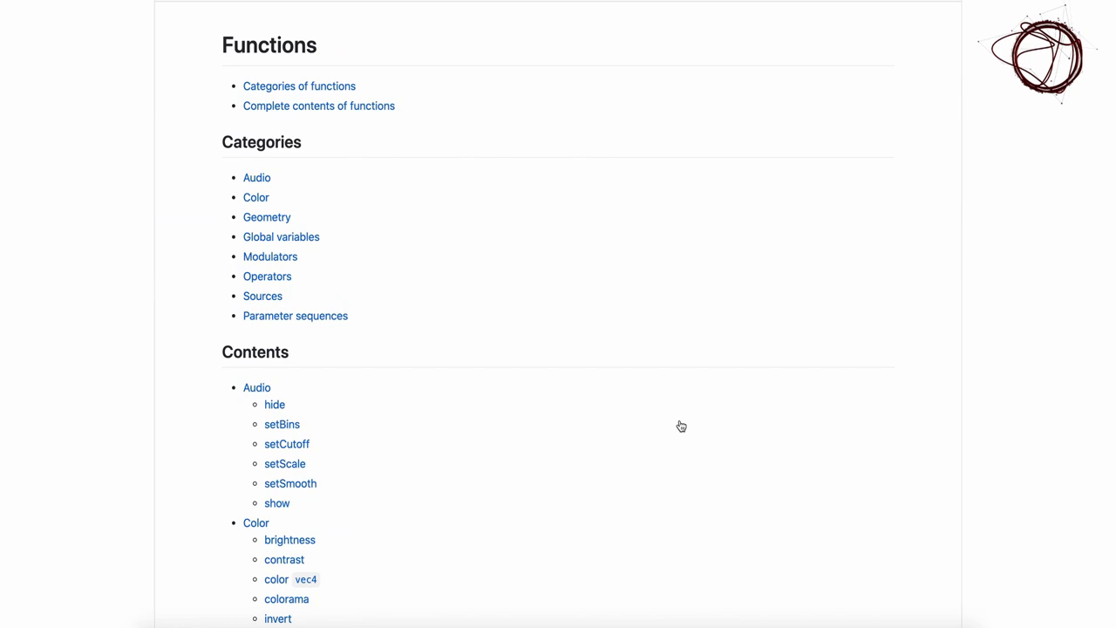
pyautogui.scroll(-3)
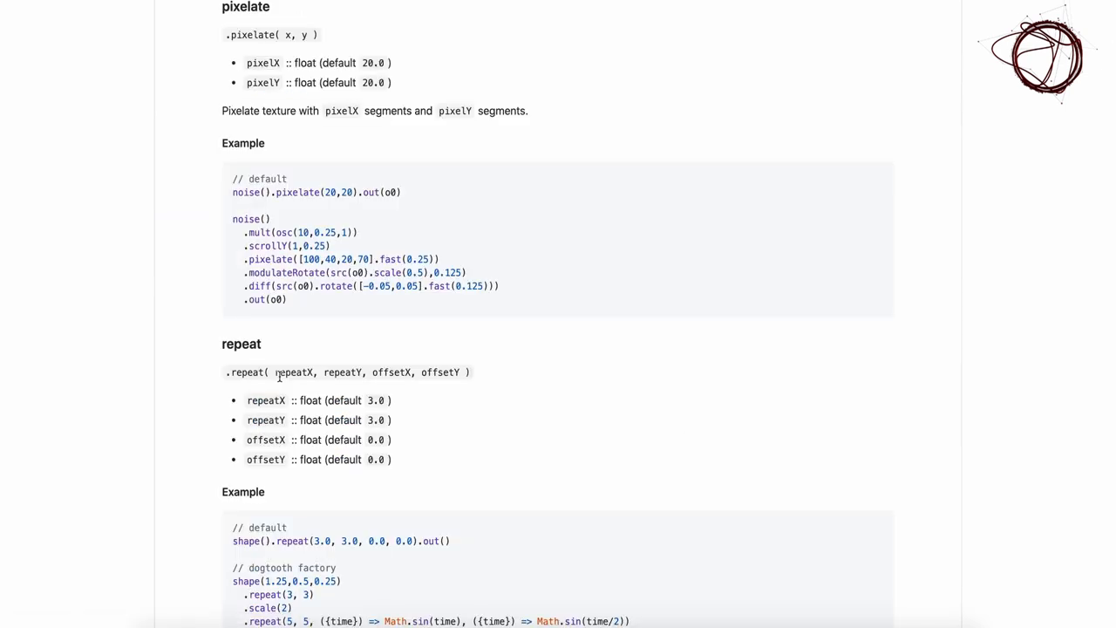
pyautogui.scroll(-3)
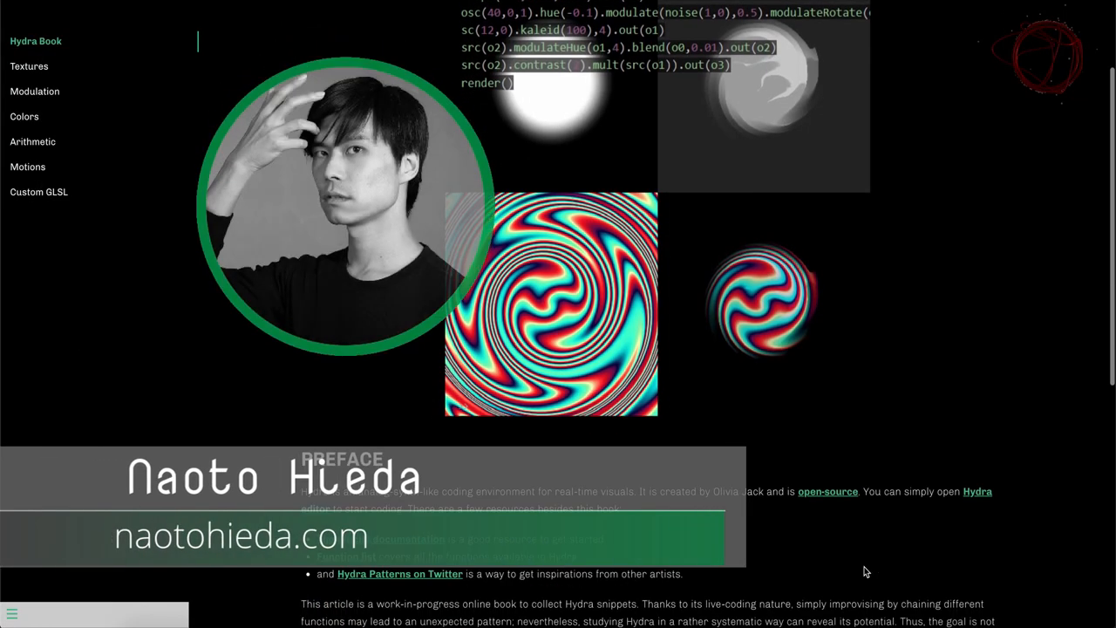
# - From the Hydra Book table of contents, browse the Textures chapter's Oscillator examples
pyautogui.scroll(-3)
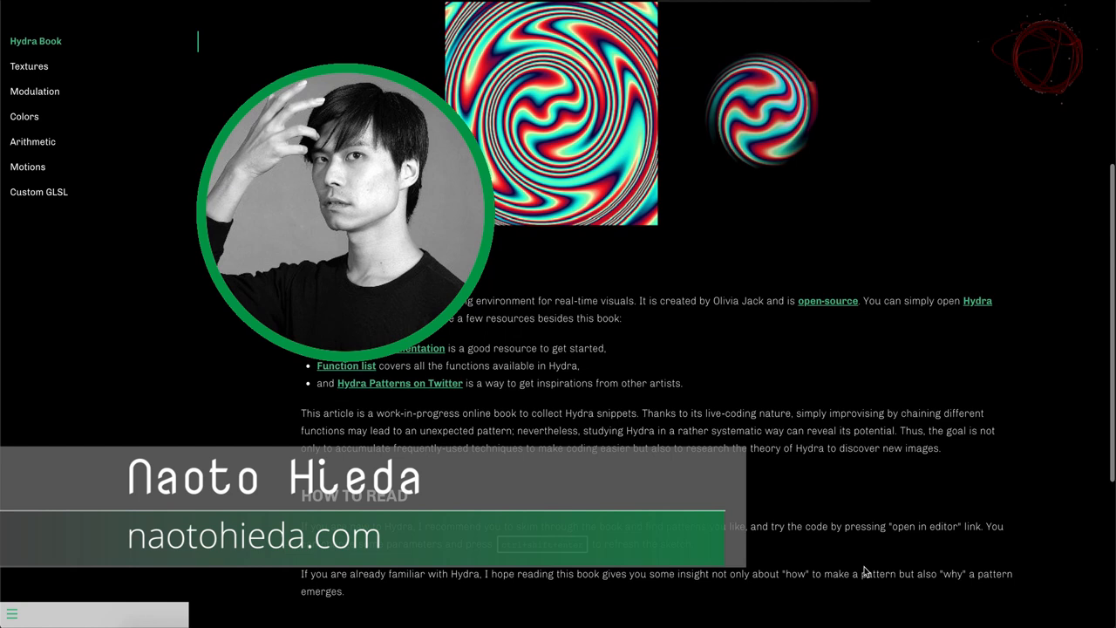
pyautogui.scroll(-3)
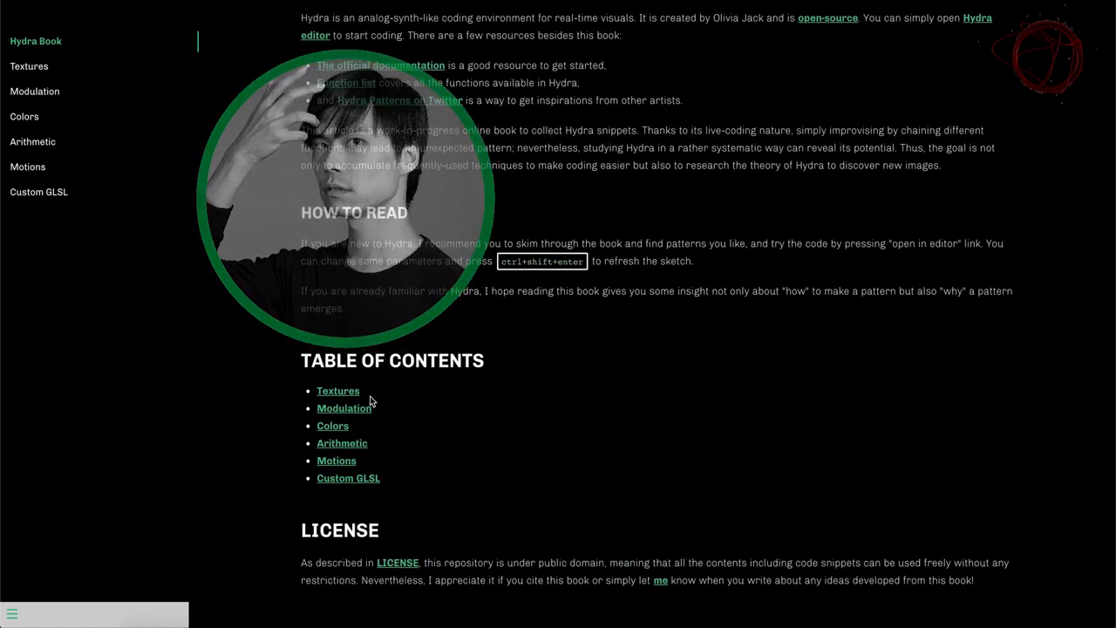
pyautogui.click(338, 391)
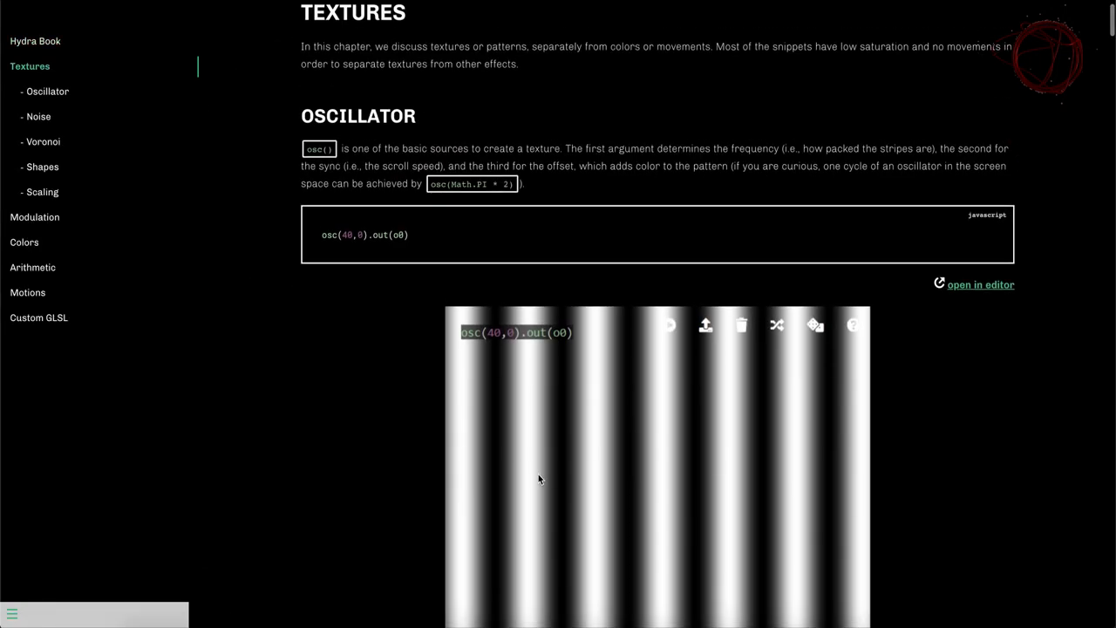
pyautogui.scroll(-3)
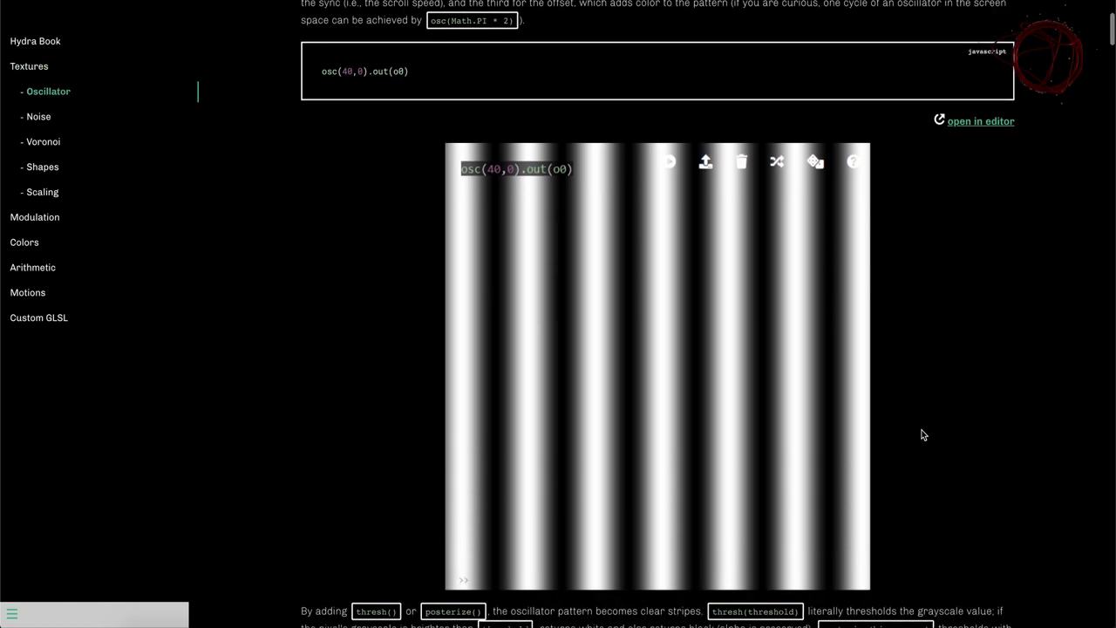
pyautogui.scroll(-3)
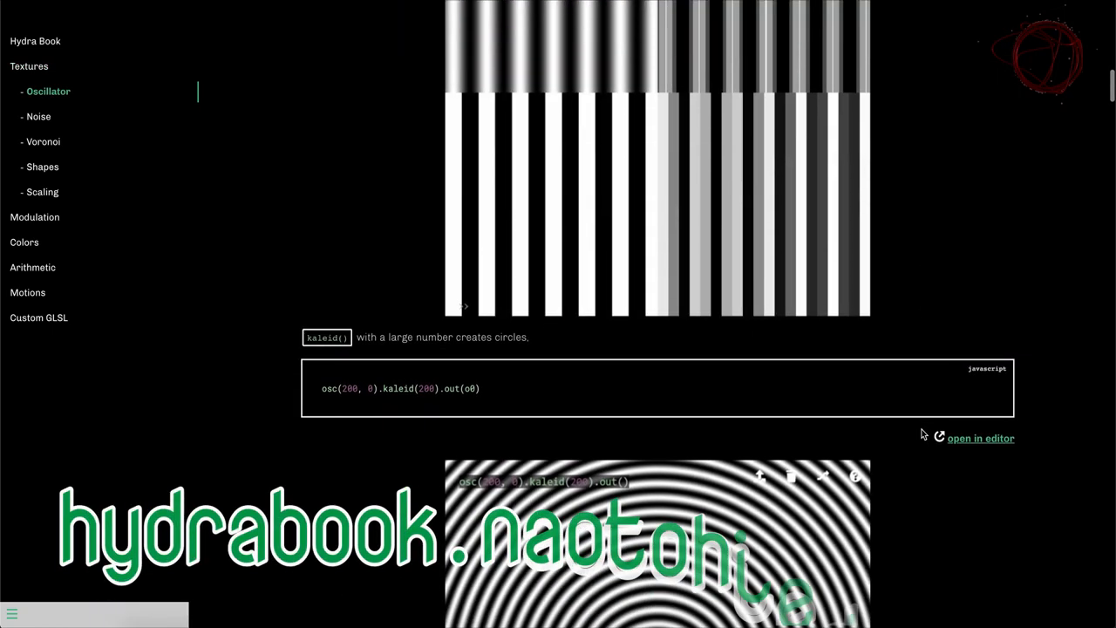
pyautogui.scroll(-3)
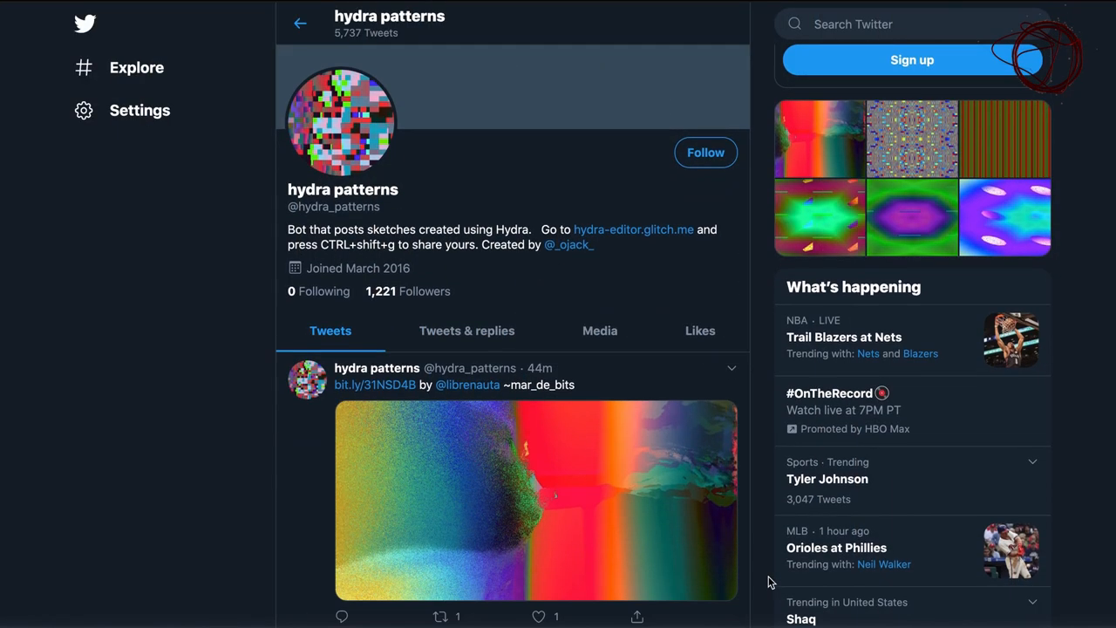
pyautogui.scroll(-3)
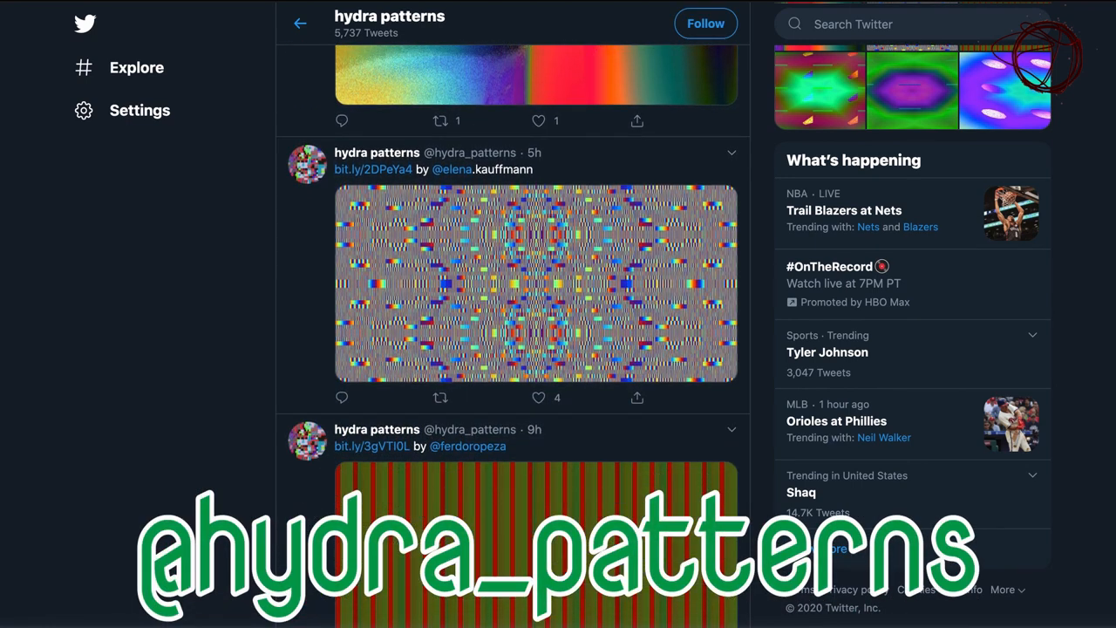
pyautogui.scroll(-3)
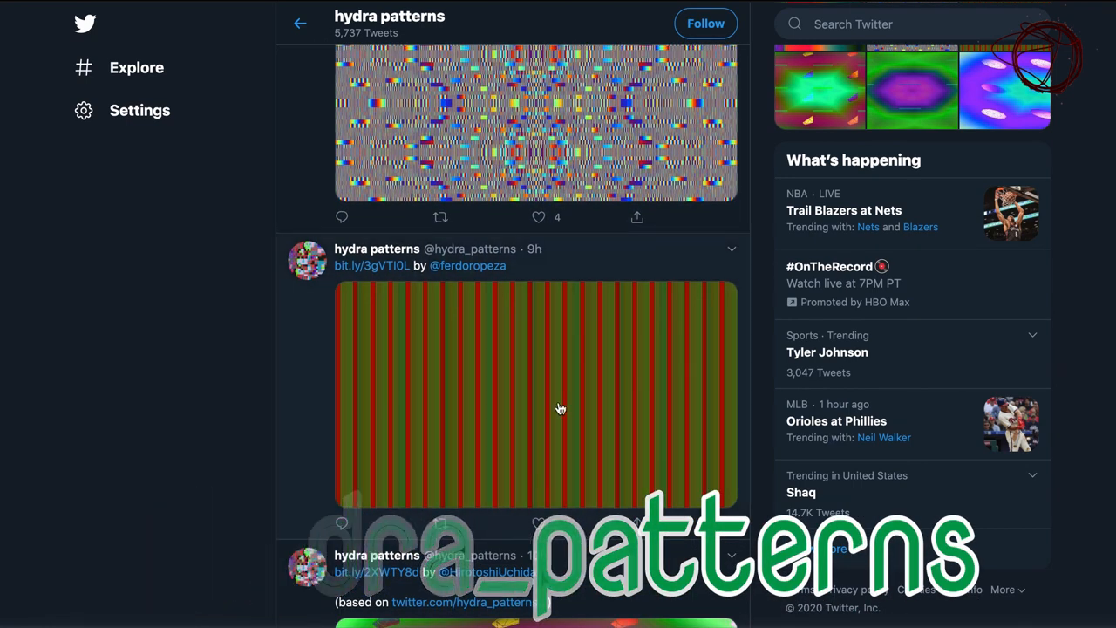